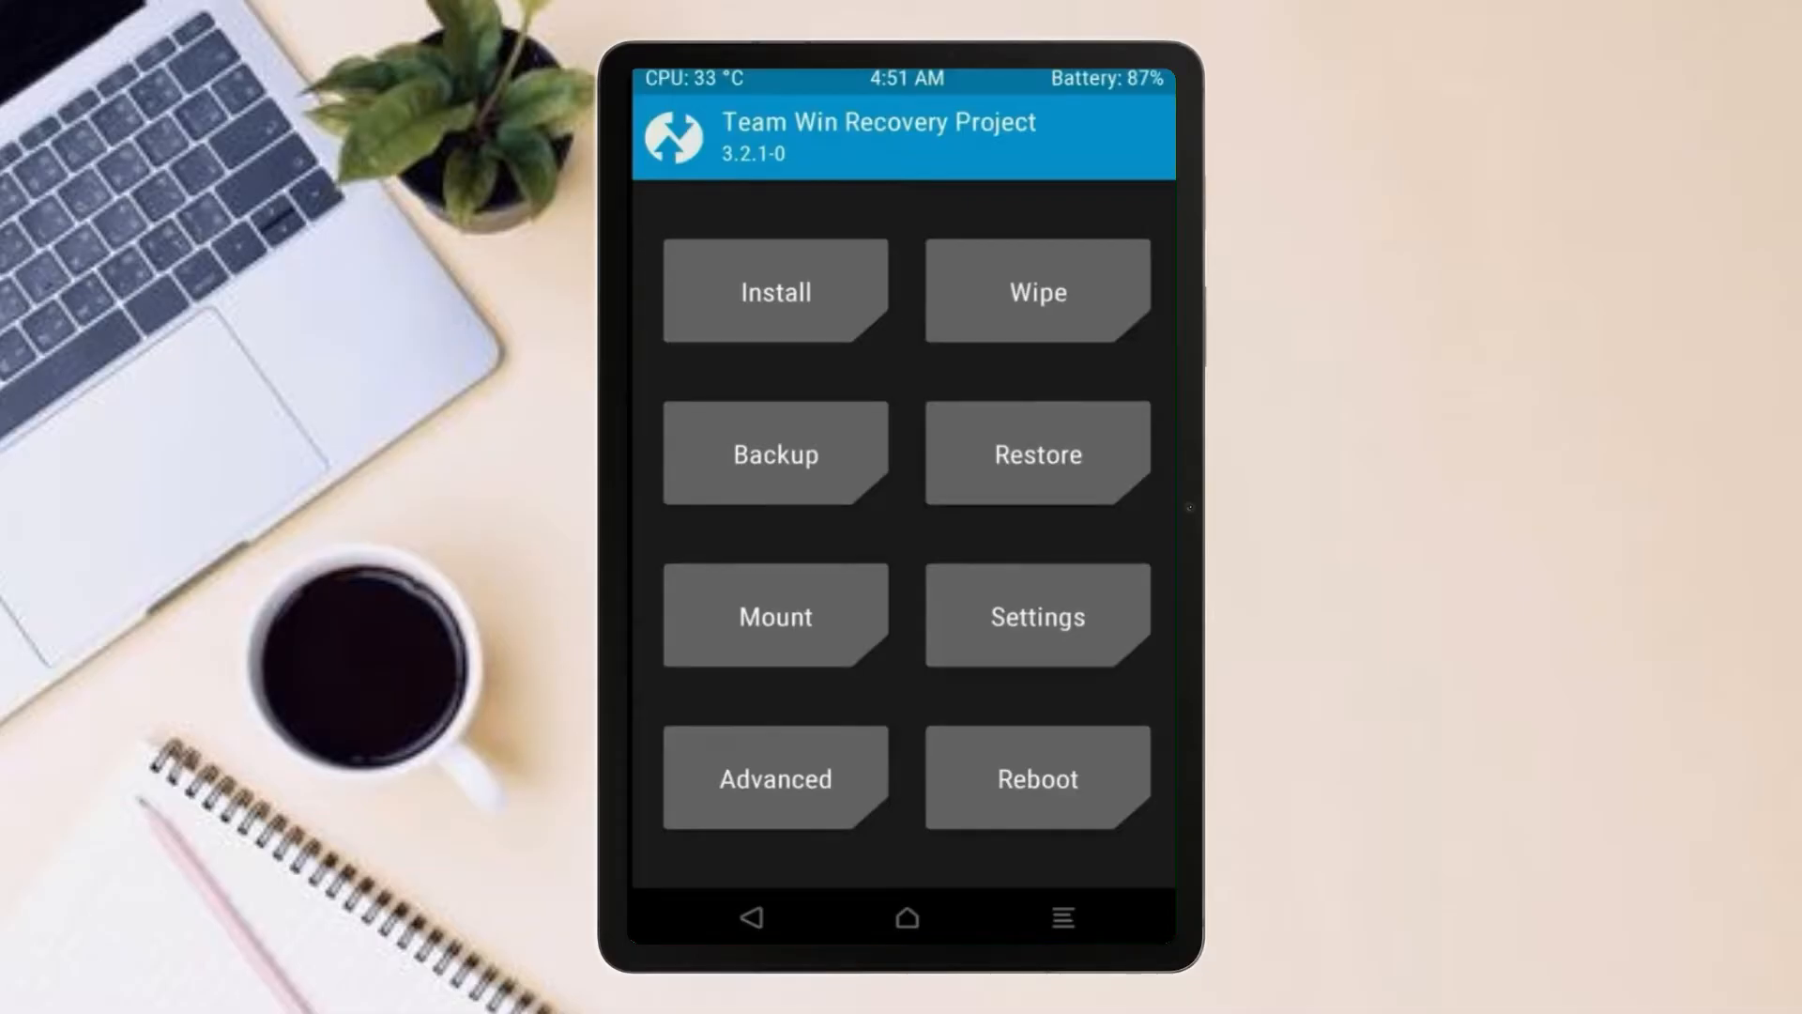
# Factory reset wiping Data, Cache and Dalvik, then return to the TWRP main menu.
pyautogui.click(775, 452)
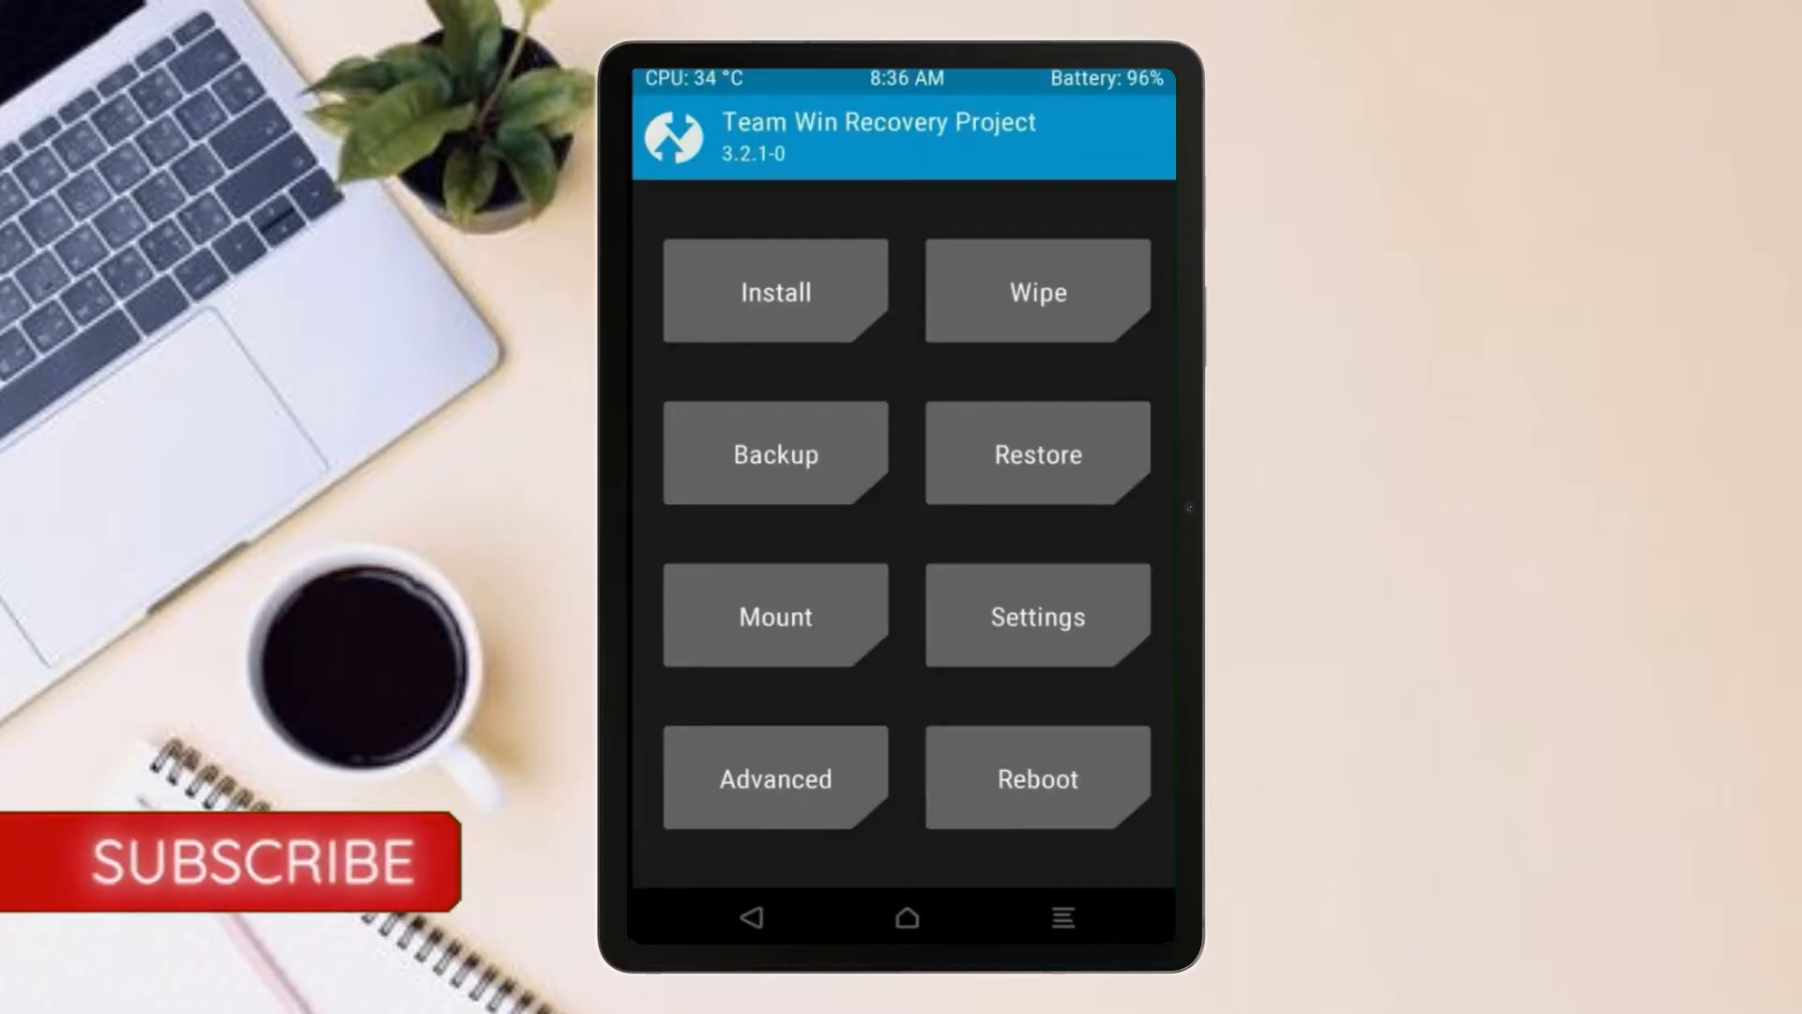
pyautogui.click(1036, 289)
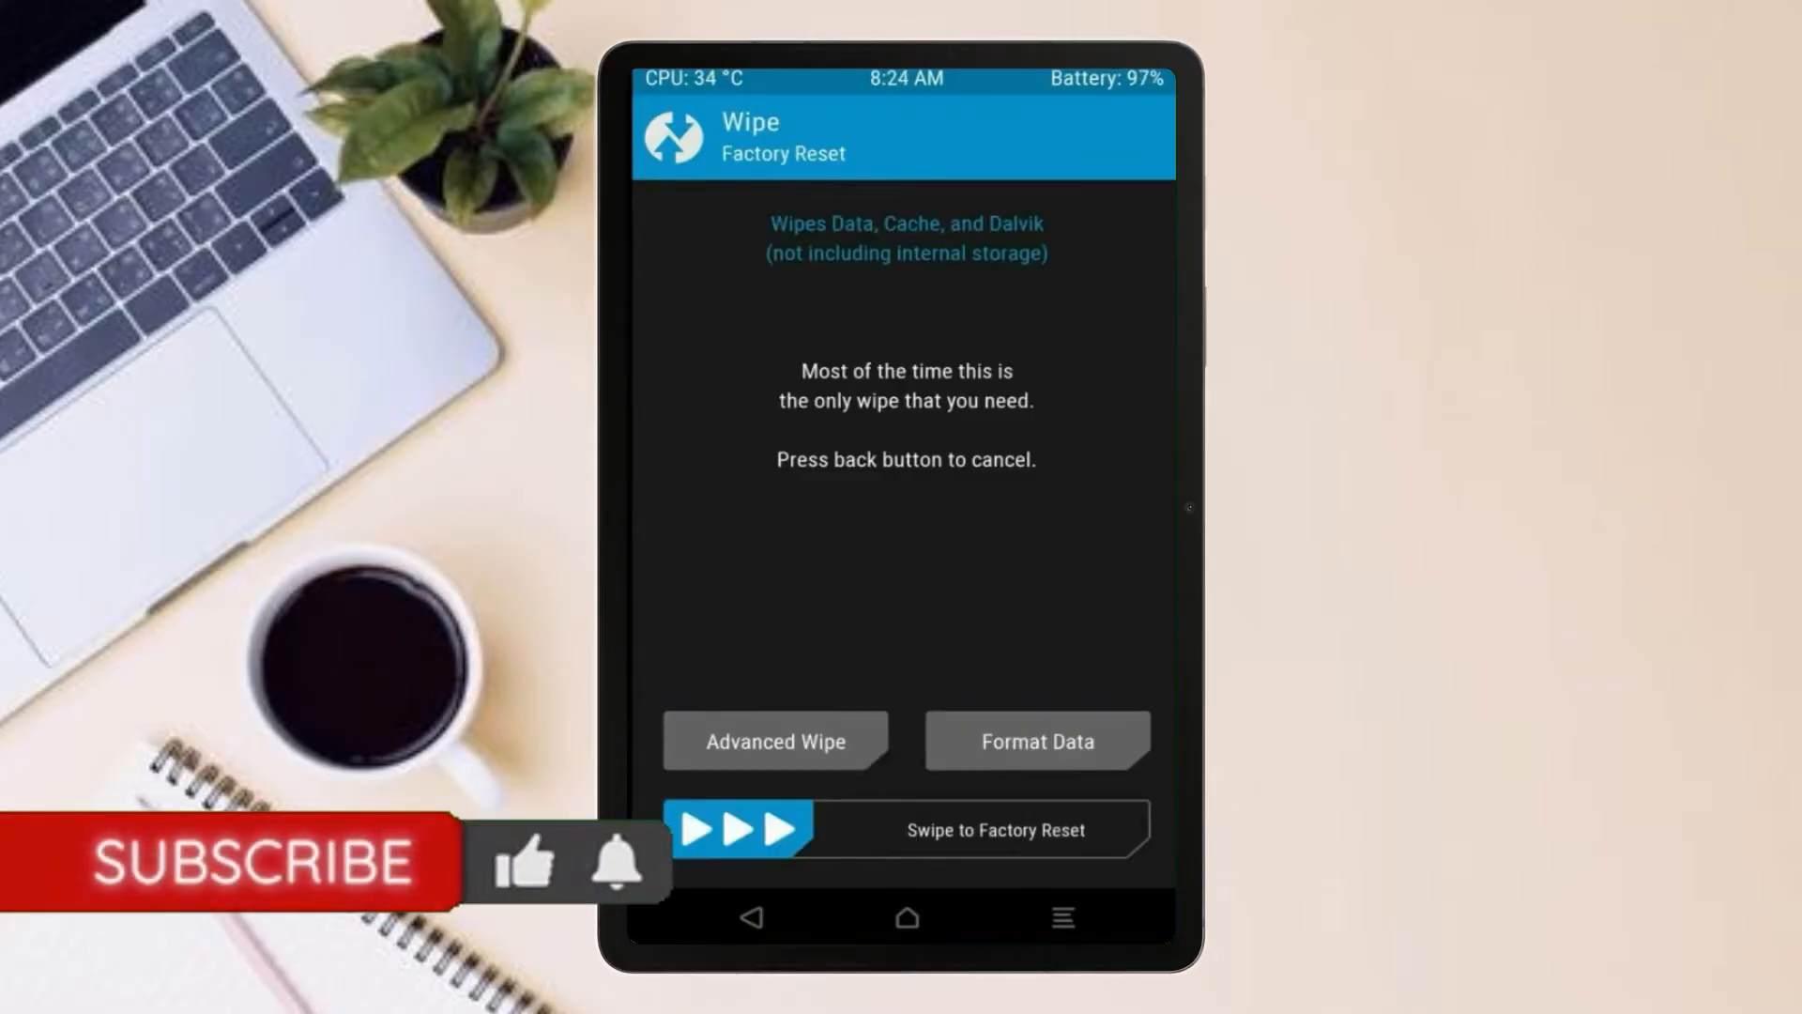
pyautogui.click(773, 741)
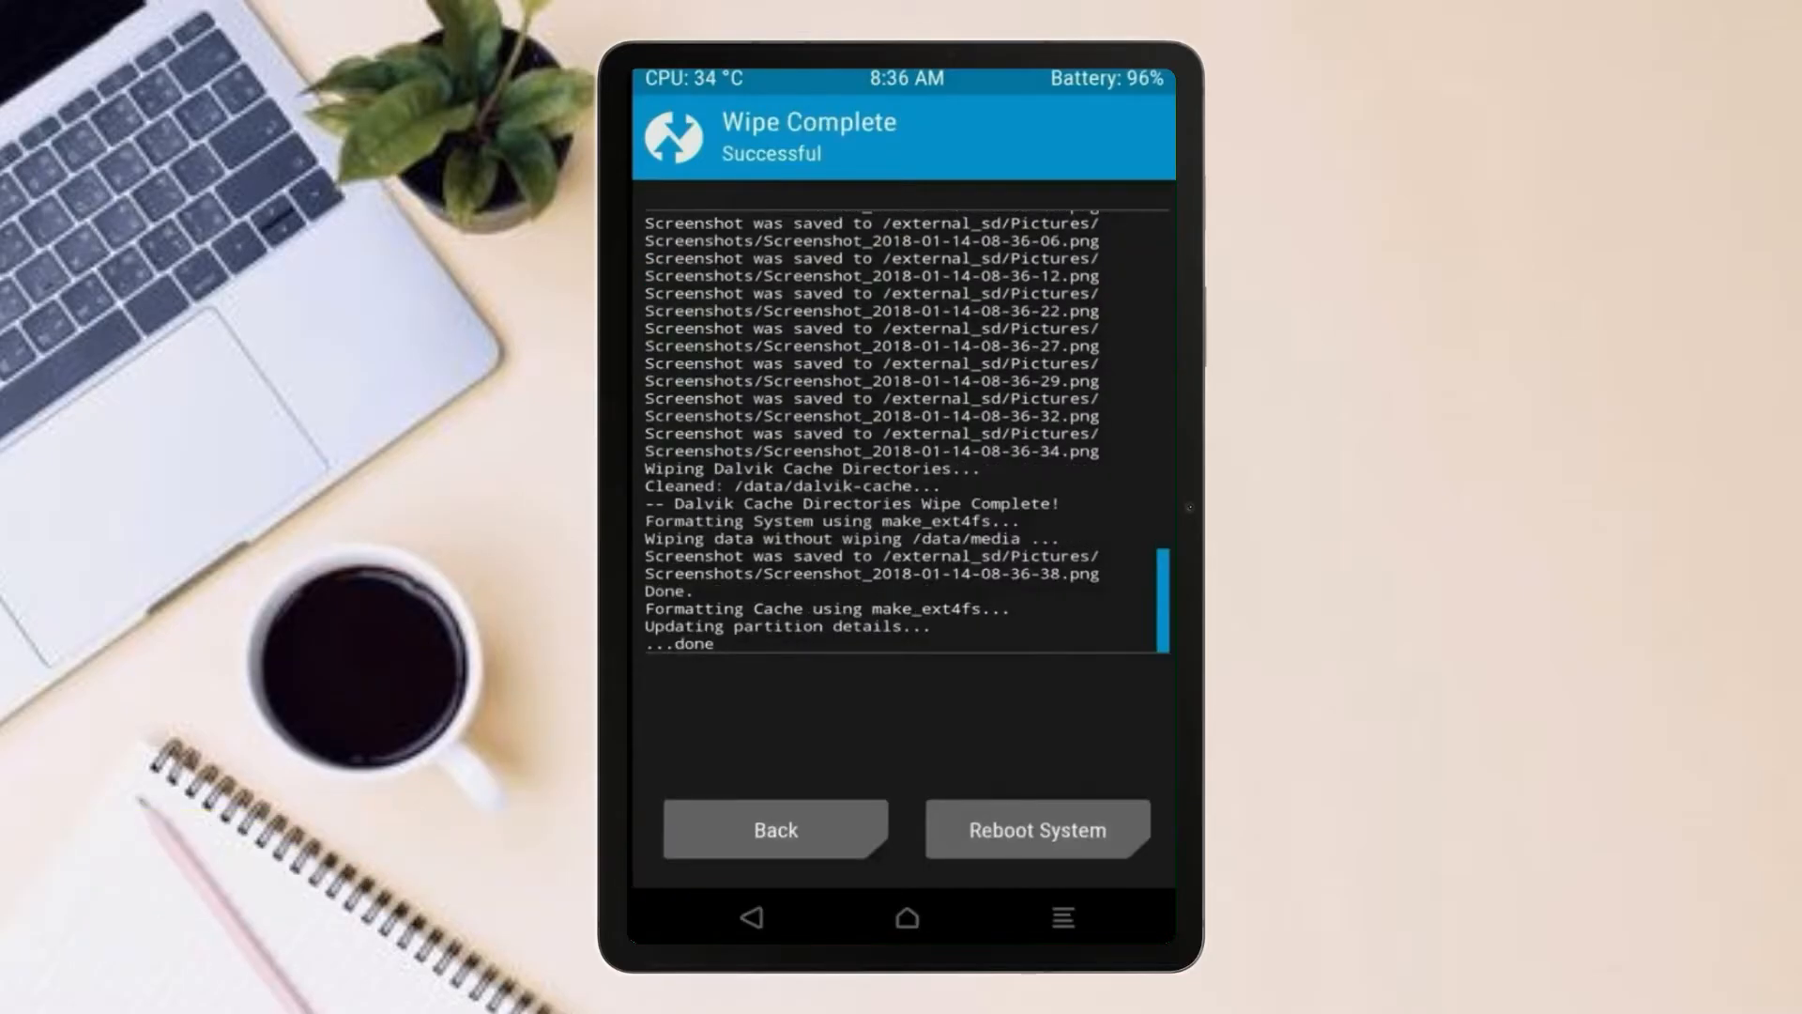
pyautogui.click(775, 829)
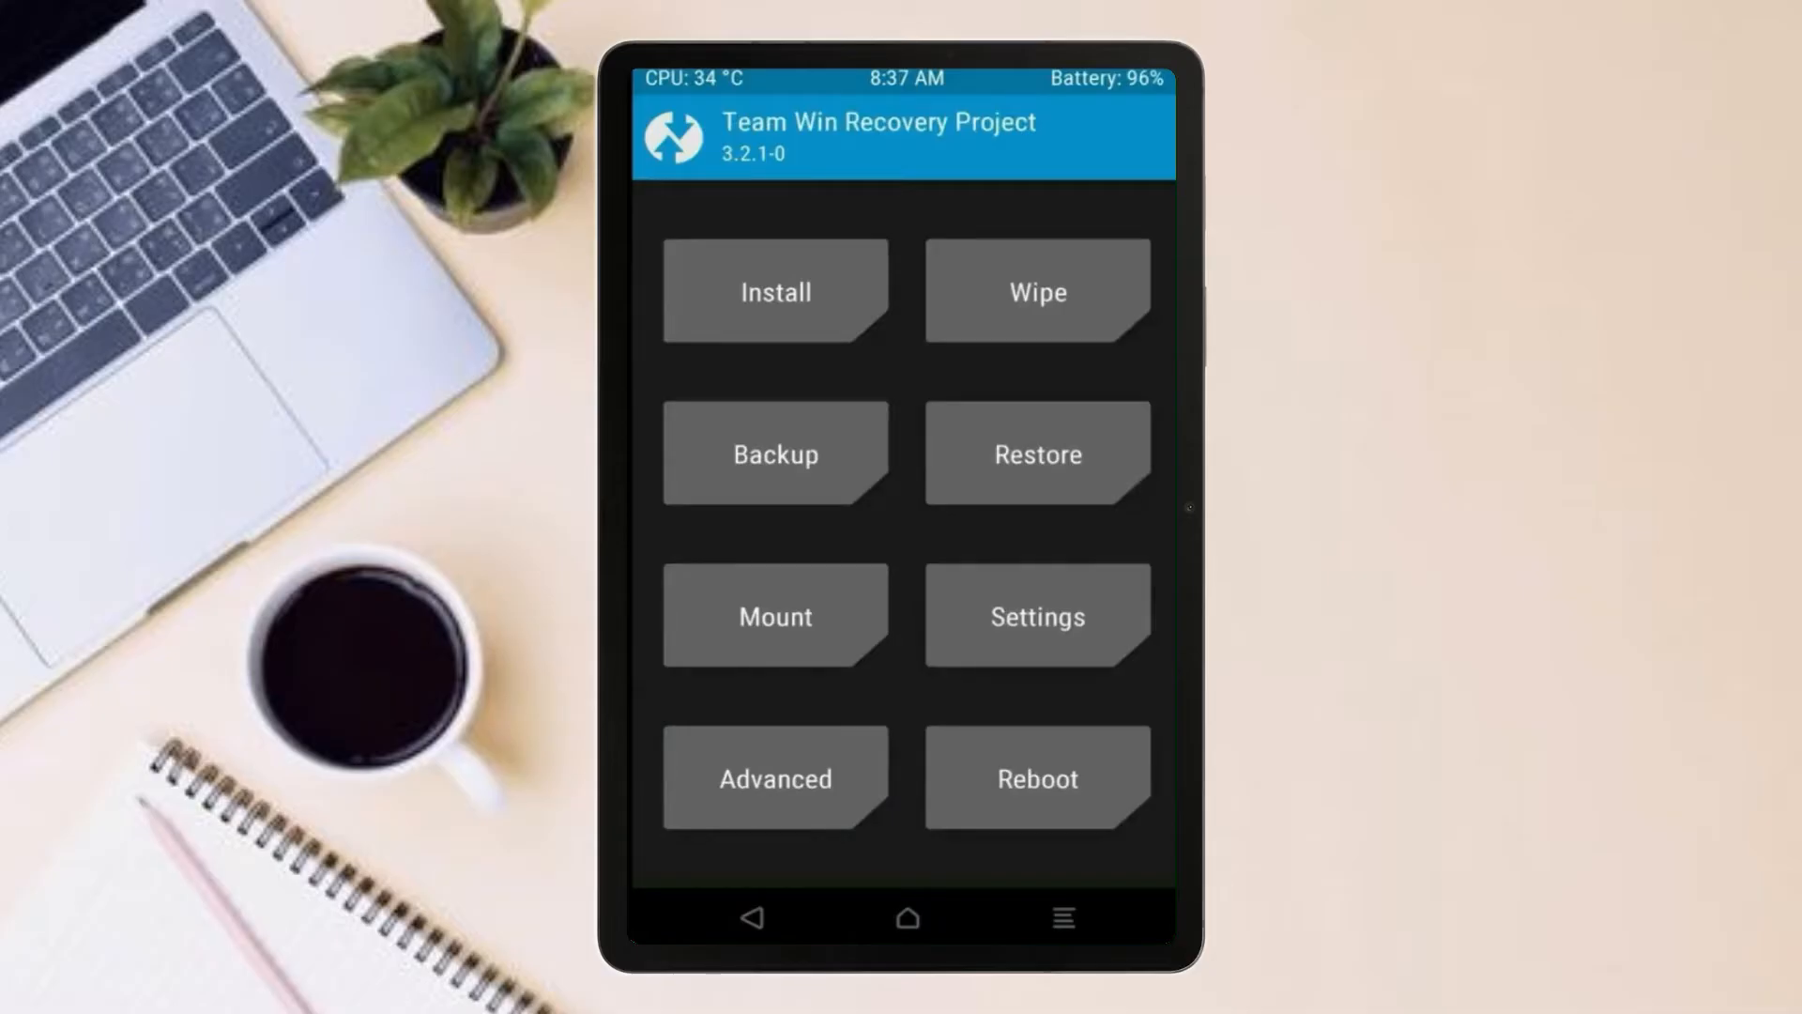
# Flash the ROM zip, wipe cache and Dalvik, and reboot into the system.
pyautogui.click(775, 291)
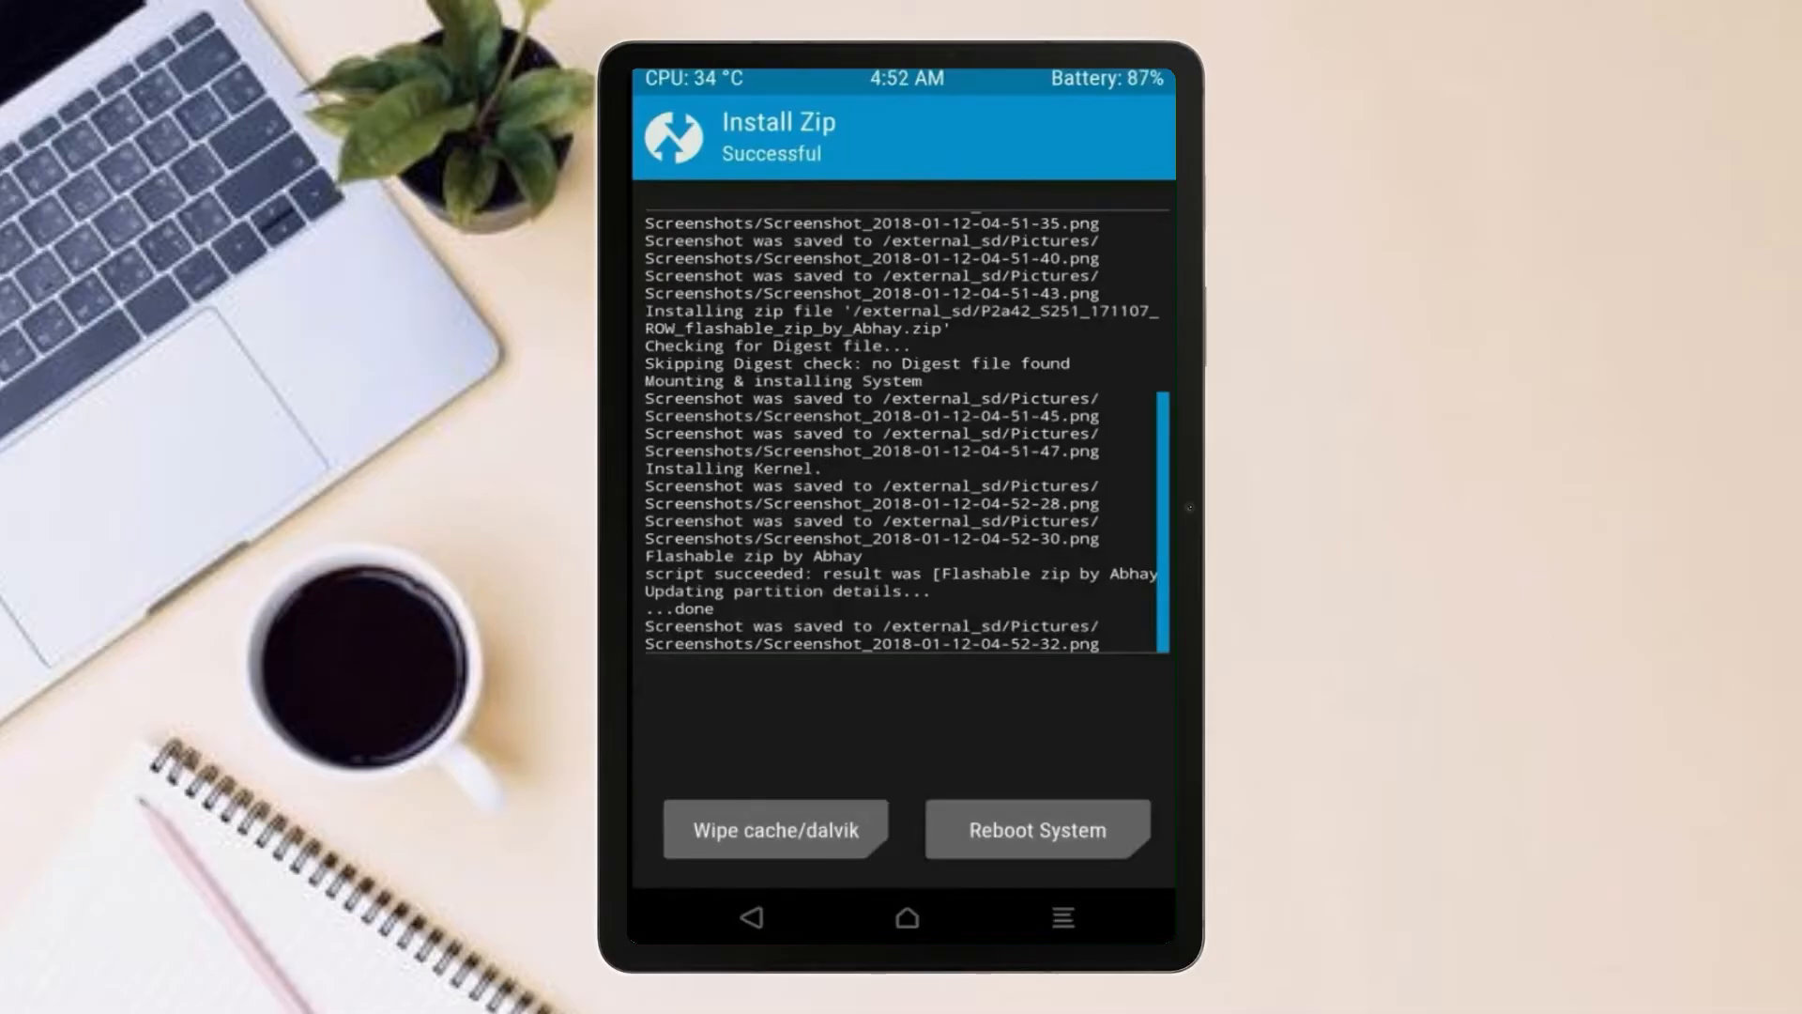
pyautogui.click(773, 830)
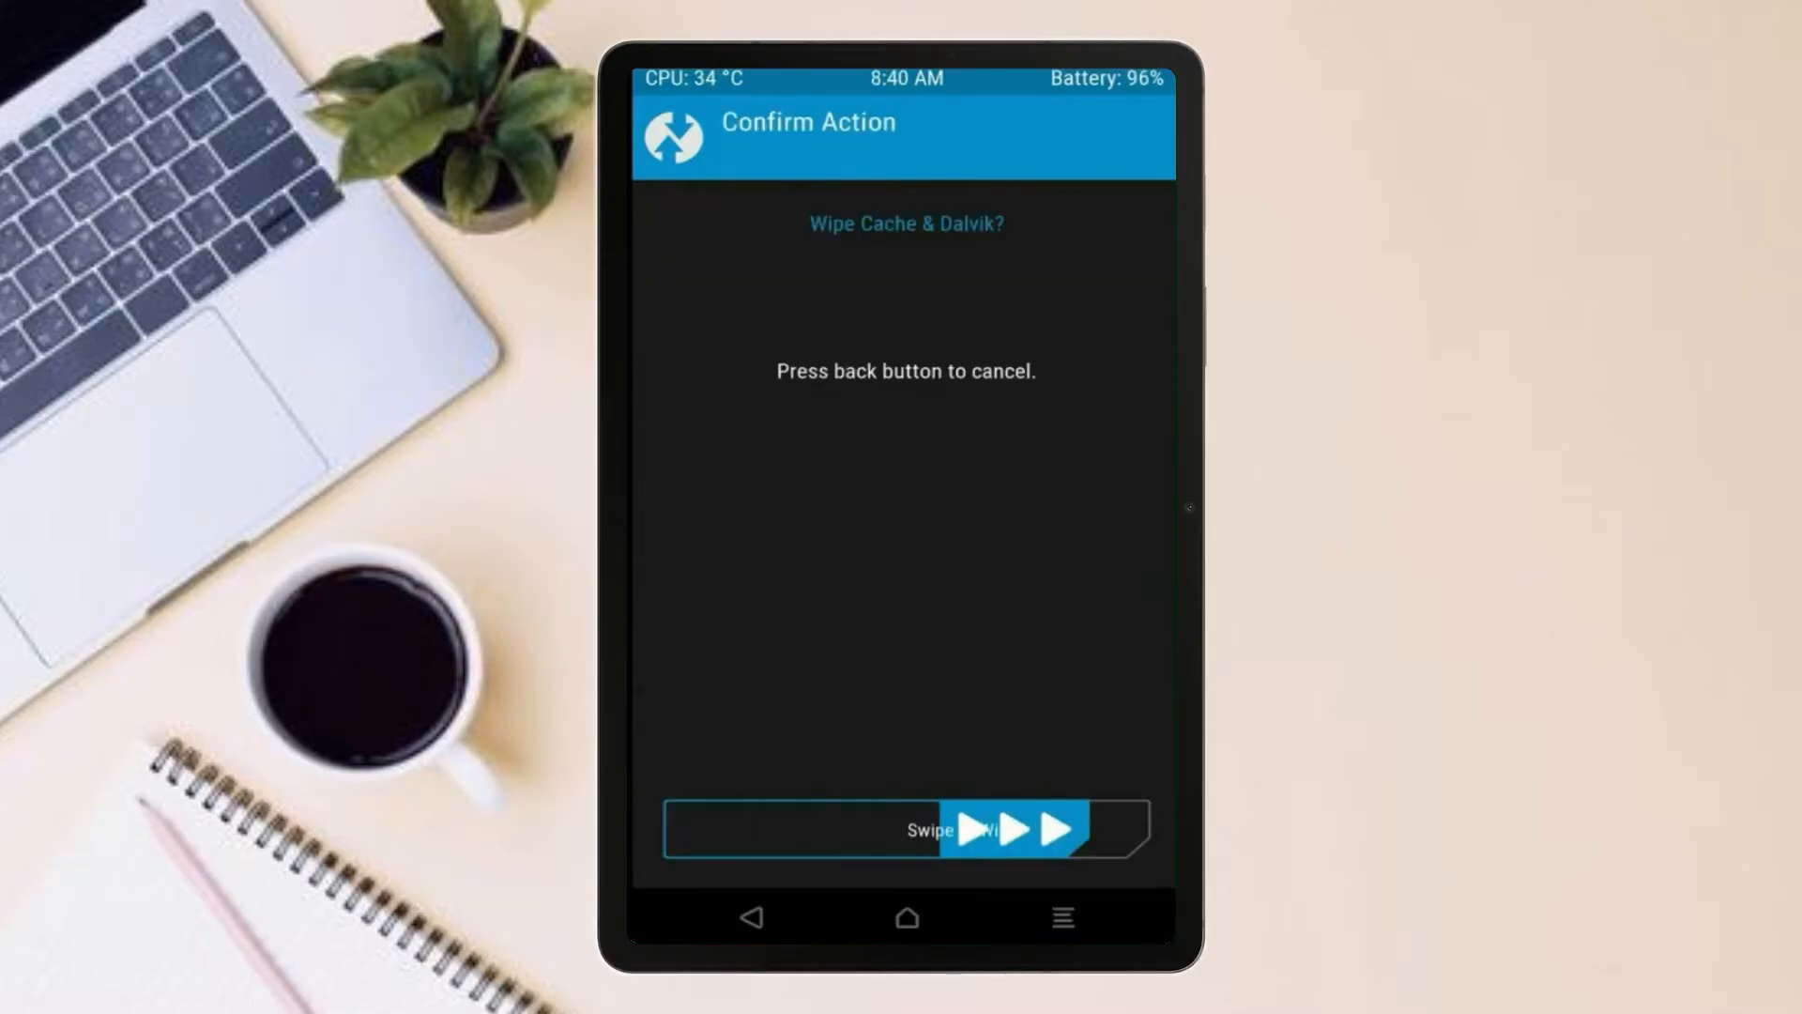
pyautogui.moveTo(805, 828); pyautogui.dragTo(1081, 828)
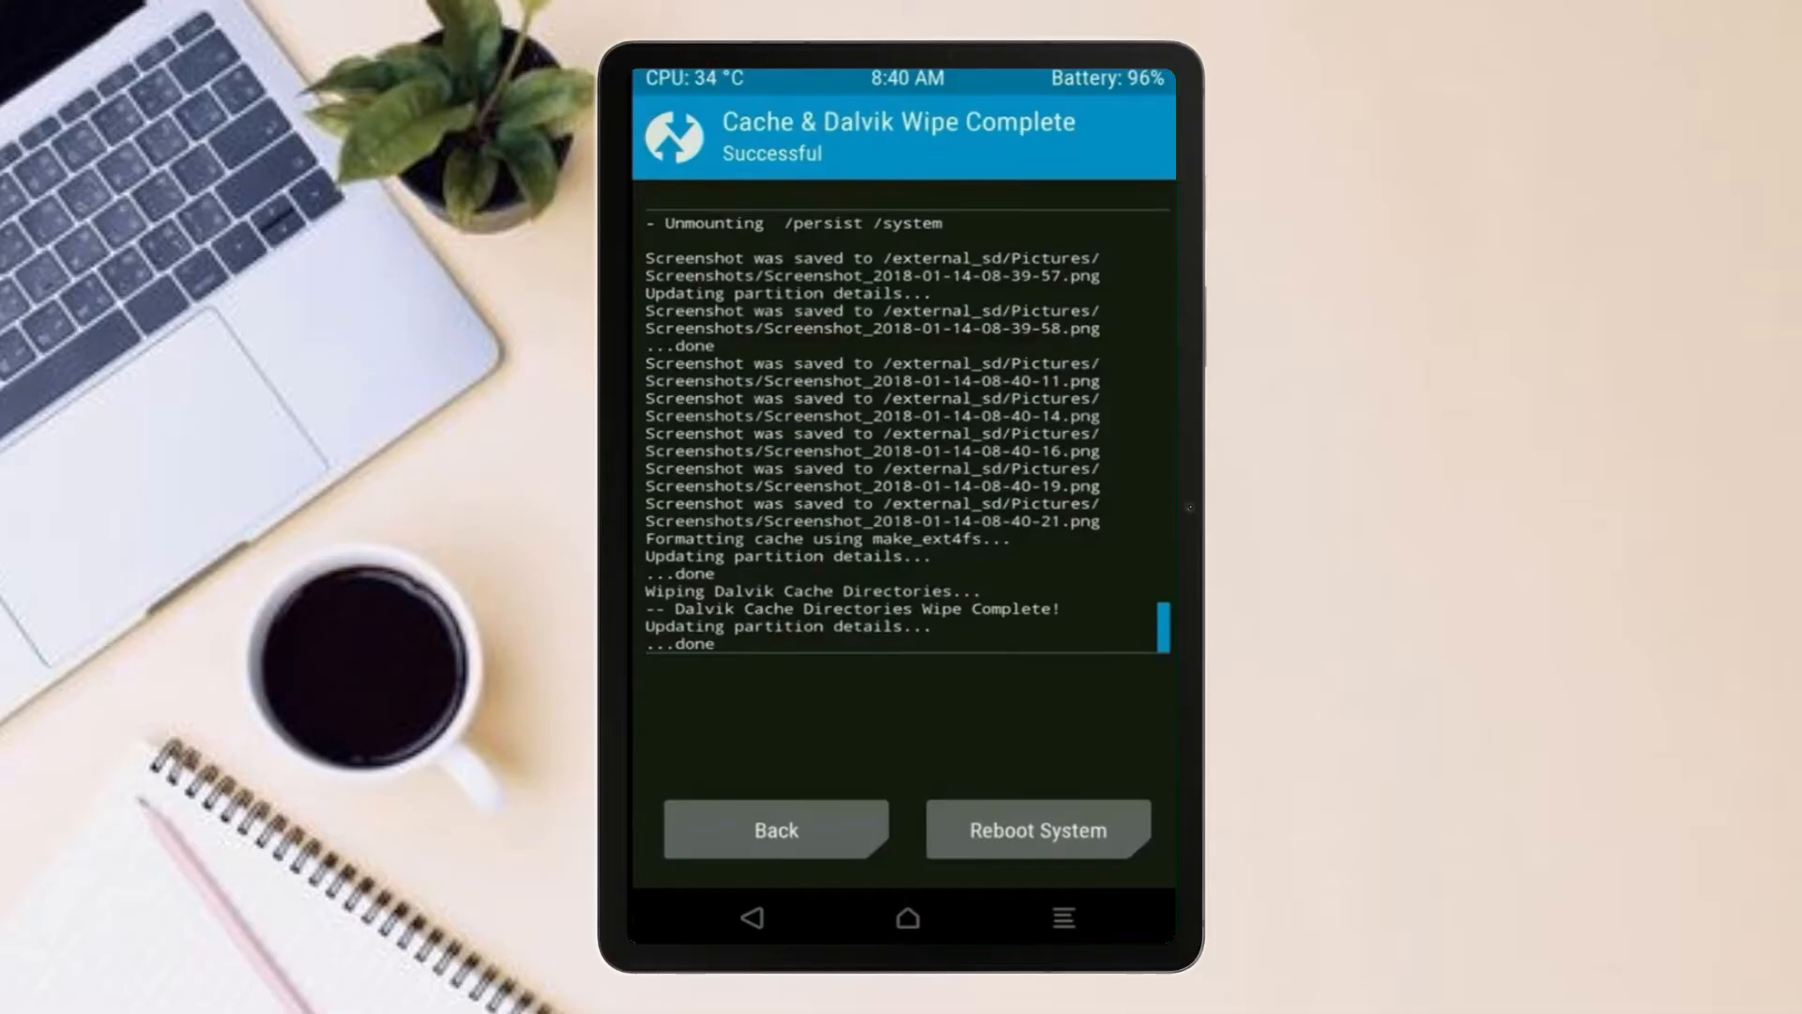
pyautogui.click(1038, 830)
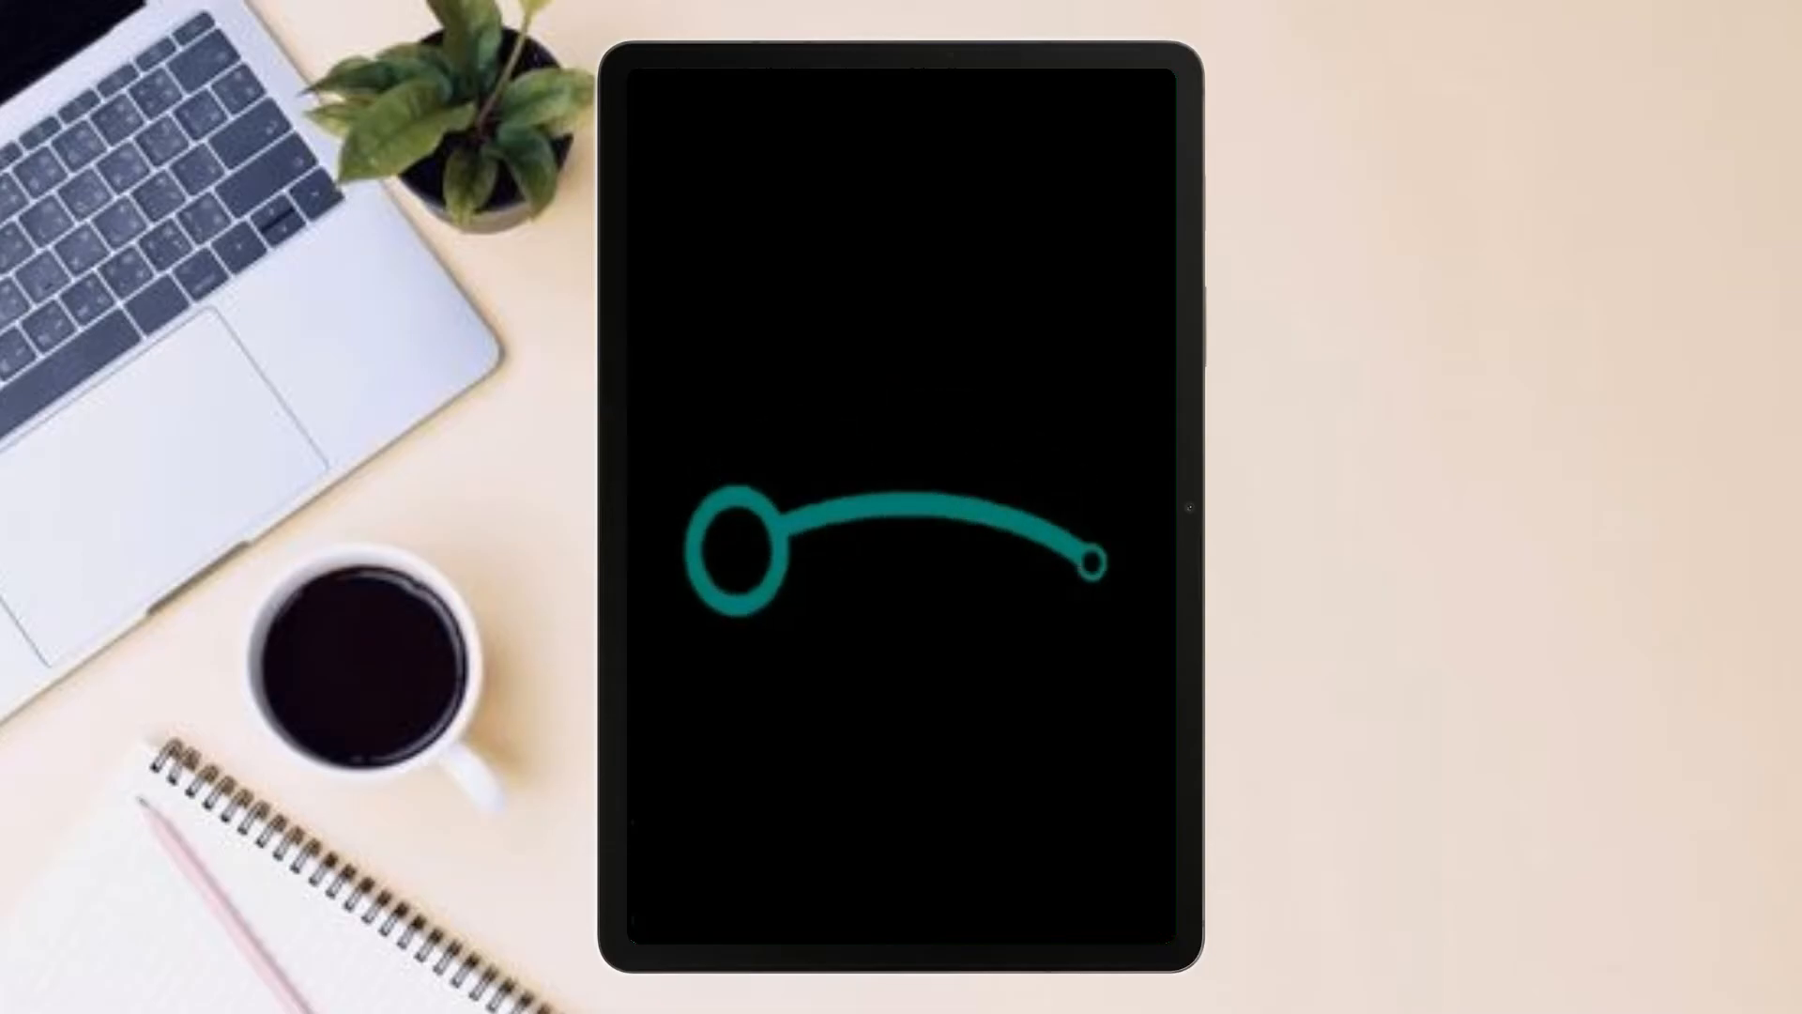